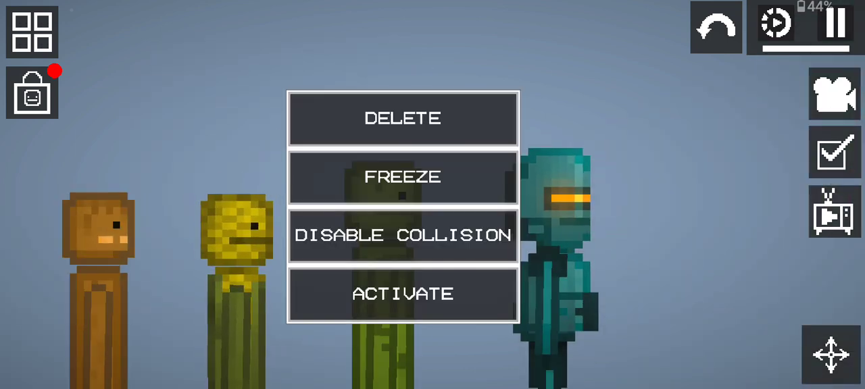
Browse down the item list while arranging the melon characters and robot.
scroll(down, 3)
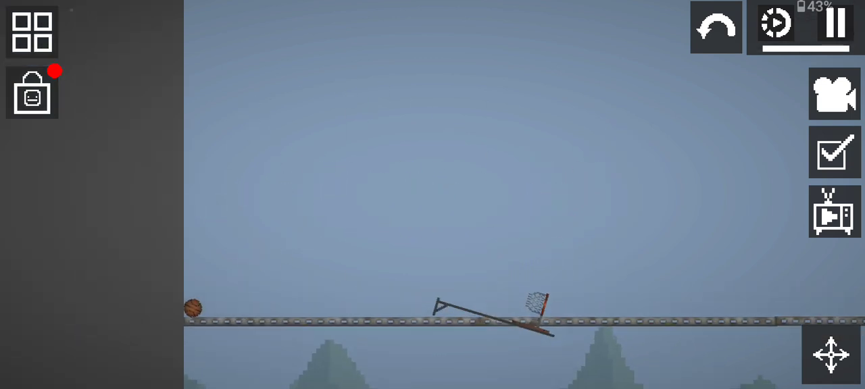
Bring up the spawnable-item catalogue at the living characters.
click(31, 33)
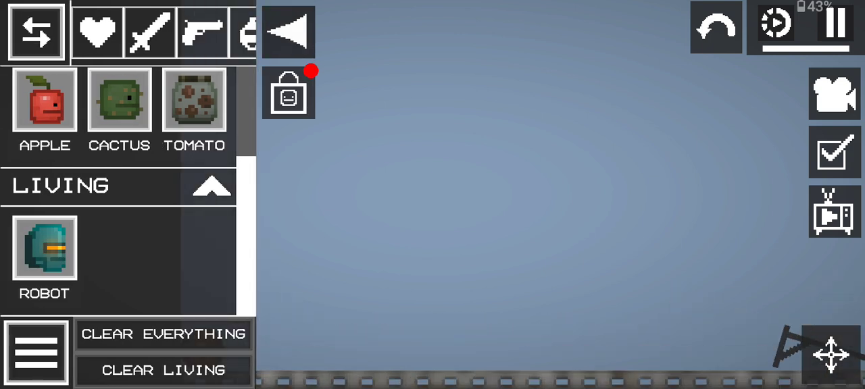